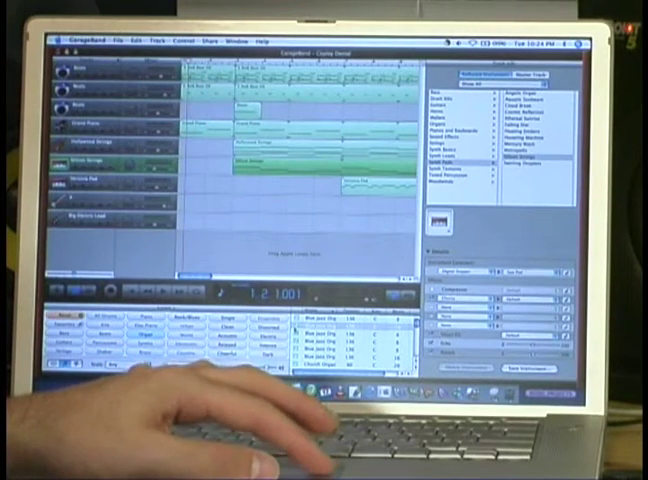
left_click(340, 324)
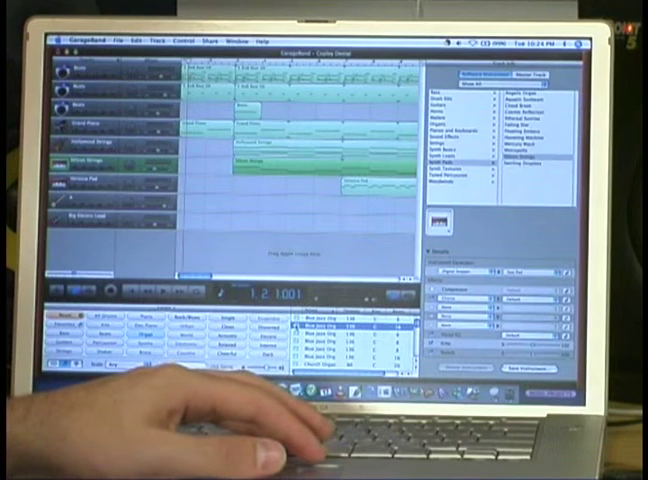